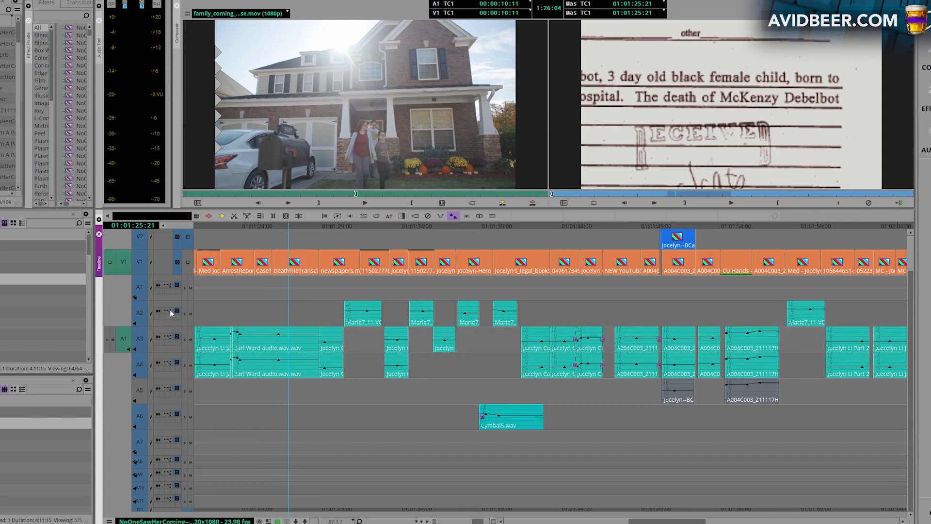
Display audio waveforms on the clips of track A2 in the sequence timeline
click(324, 249)
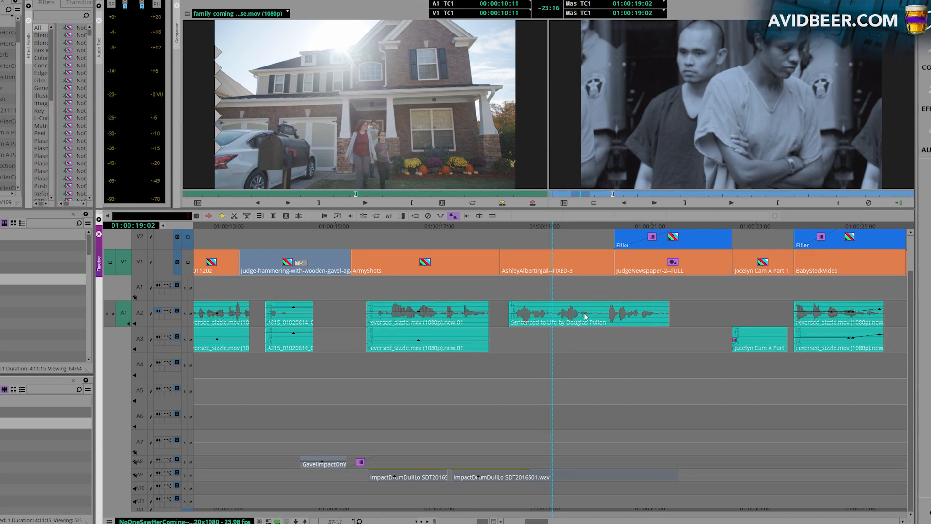
Shrink the timeline waveforms three times with Ctrl+Alt+K, then enlarge them with Ctrl+Alt+L
key(ctrl+alt+k)
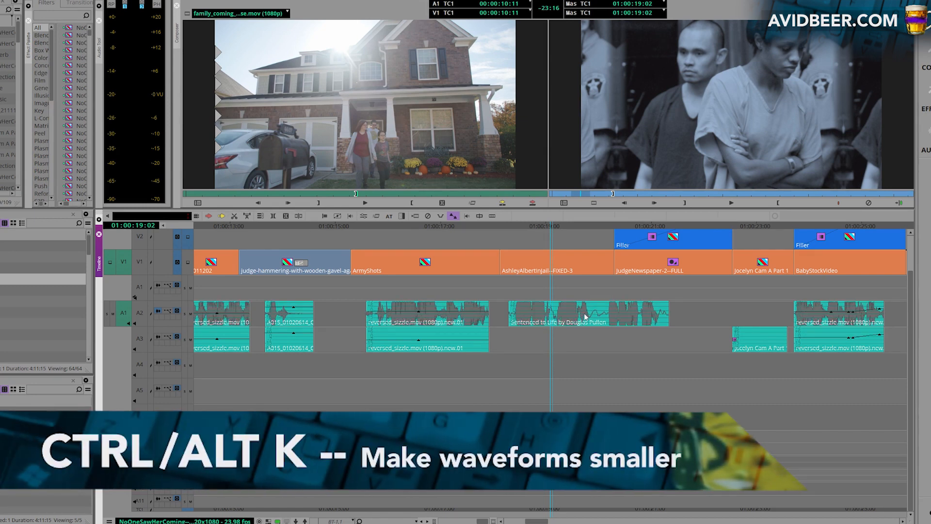
key(ctrl+alt+k)
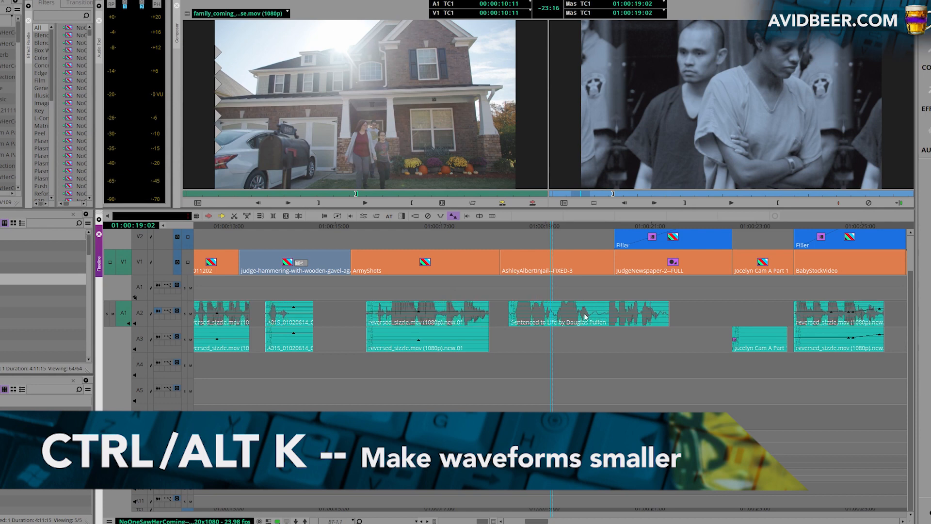
key(ctrl+alt+k)
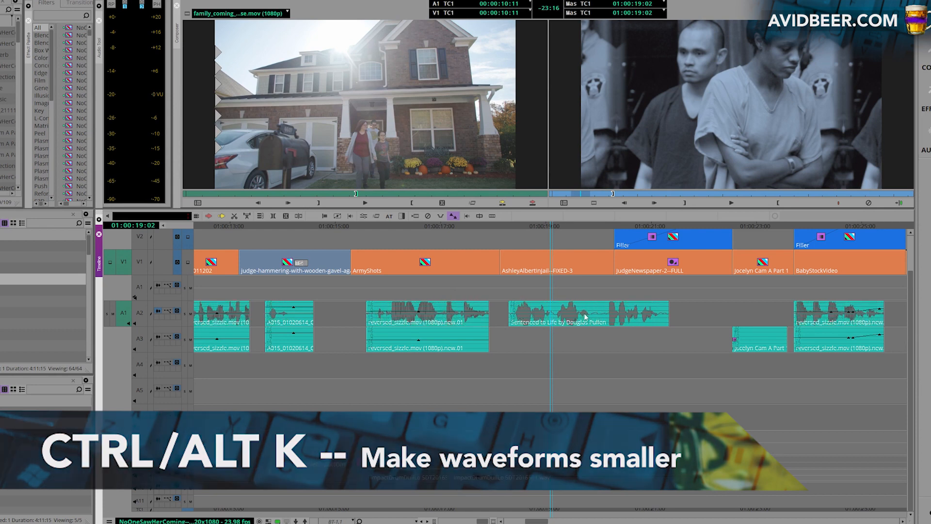
key(ctrl+alt+l)
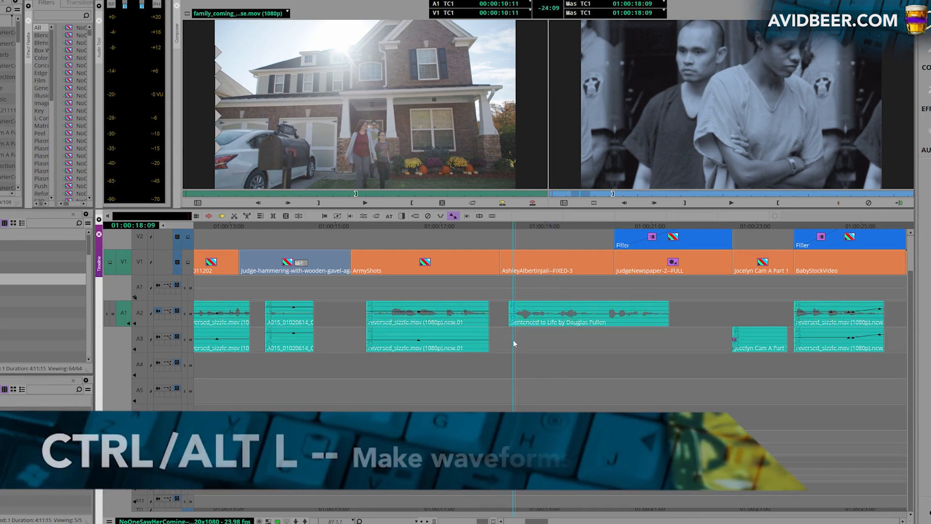
key(ctrl+alt+l)
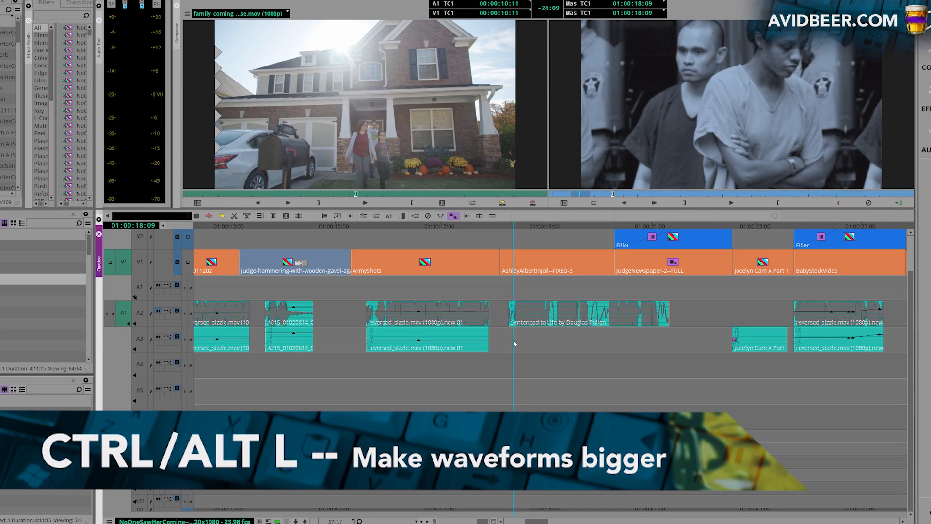
key(ctrl+alt+l)
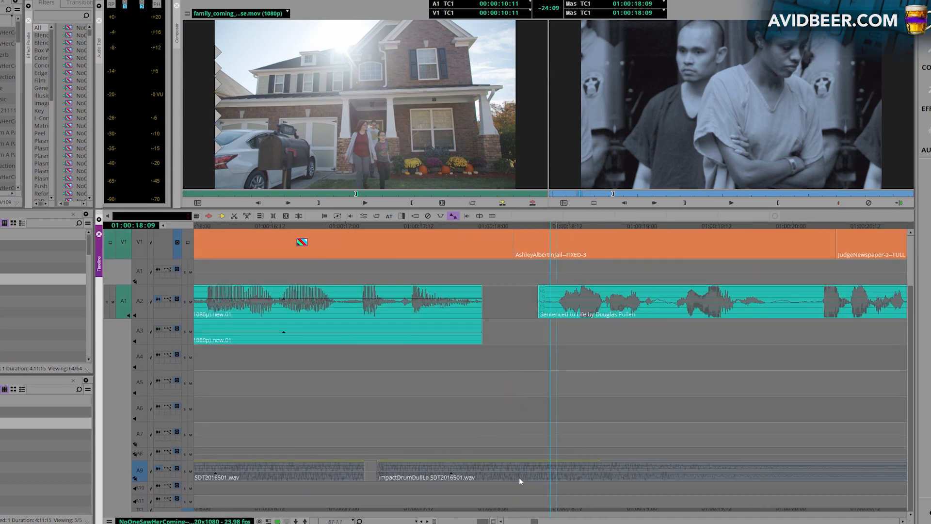
mouse_move(598, 479)
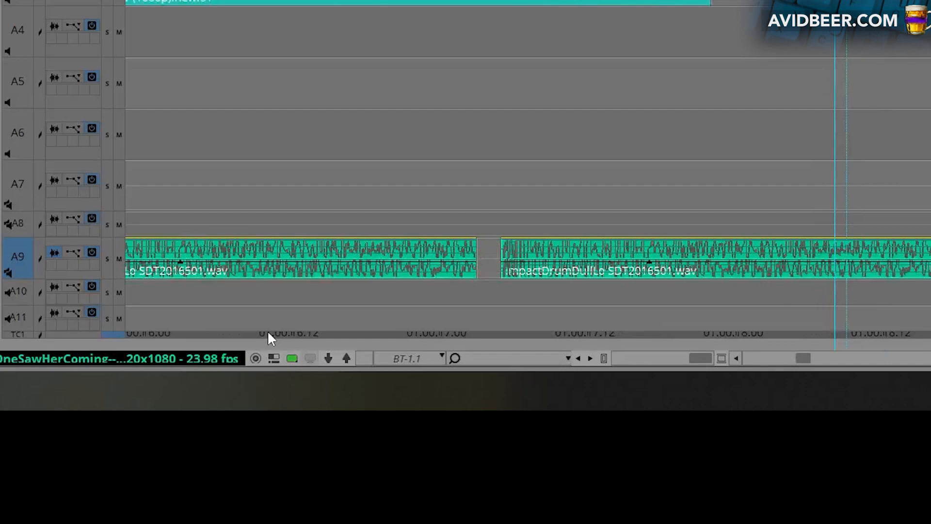
Scroll the timeline to view the taller A9 track's drum-impact waveforms
scroll(up, 3)
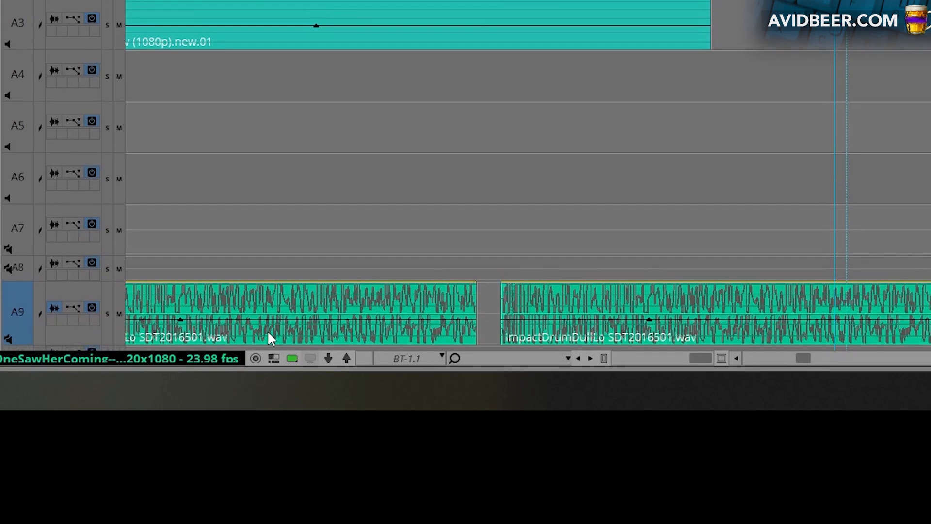
scroll(down, 3)
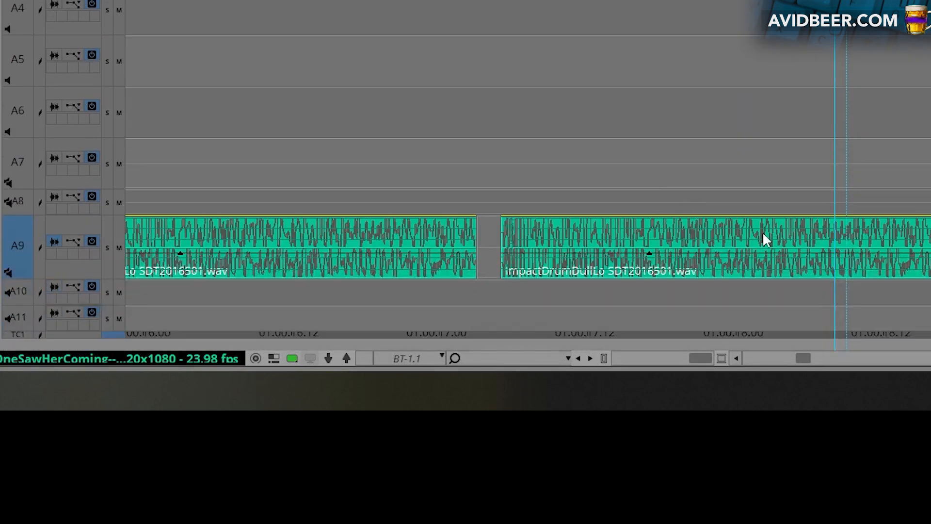
mouse_move(783, 249)
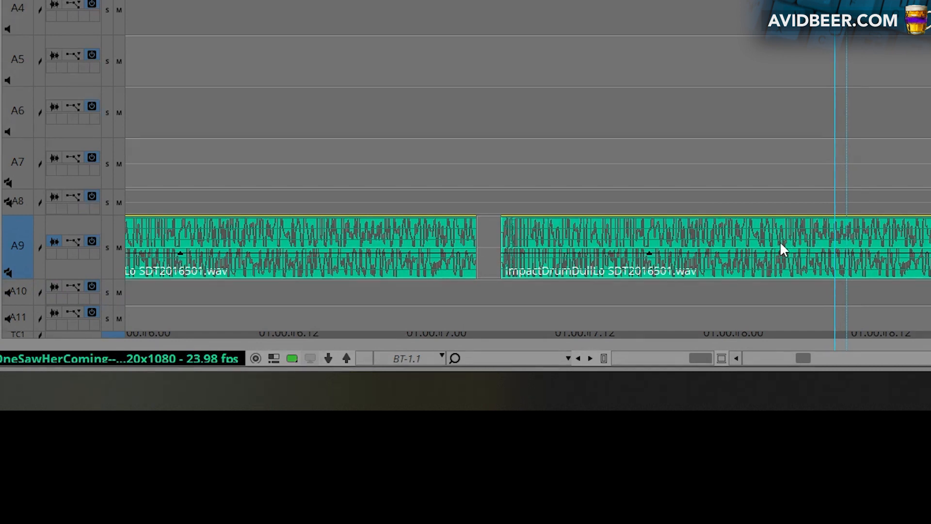
mouse_move(857, 239)
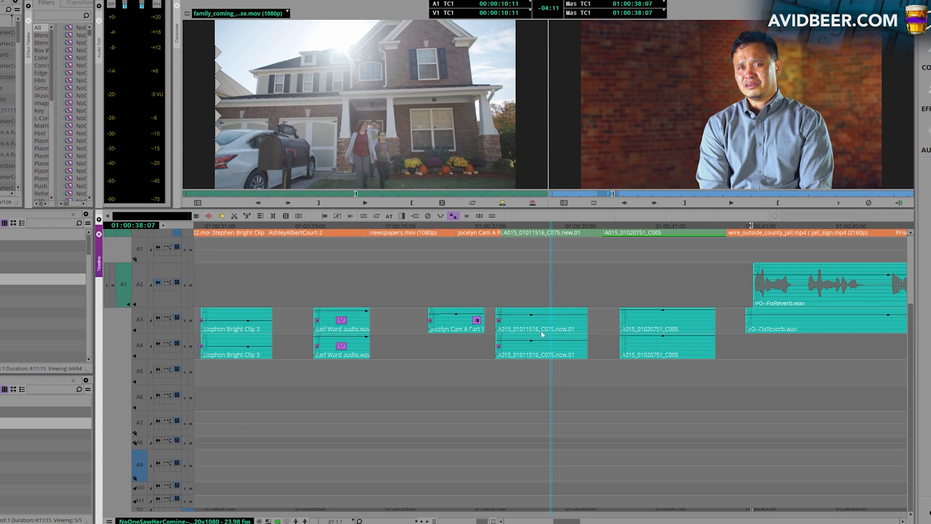
mouse_move(478, 425)
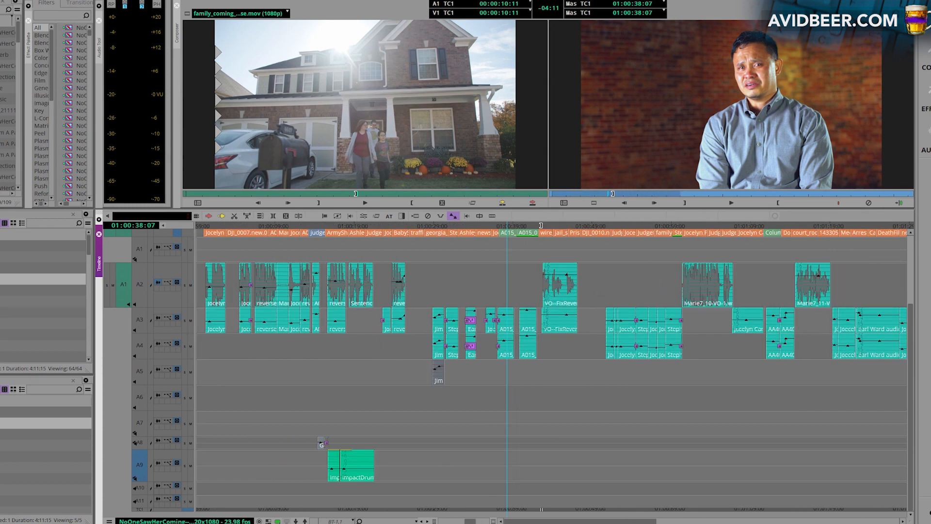
mouse_move(260, 412)
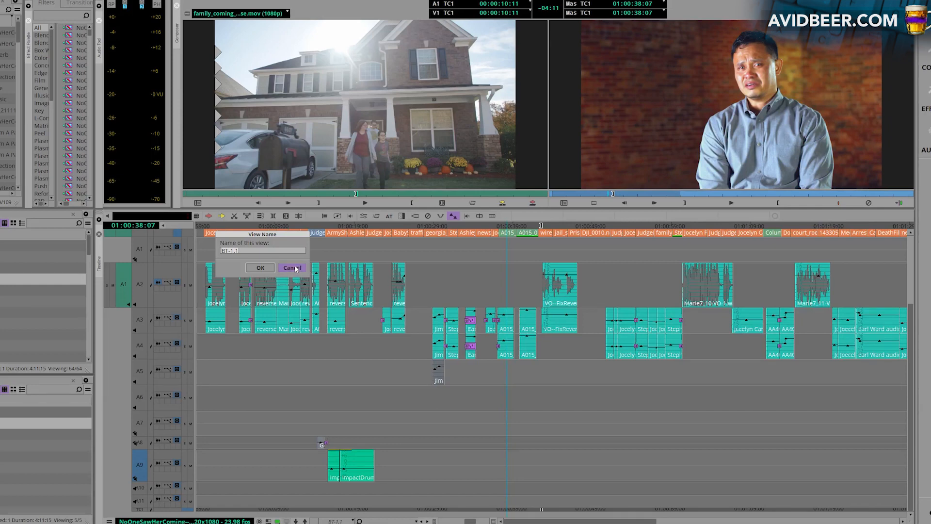
Cancel the View Name dialog without saving a new timeline view
click(290, 268)
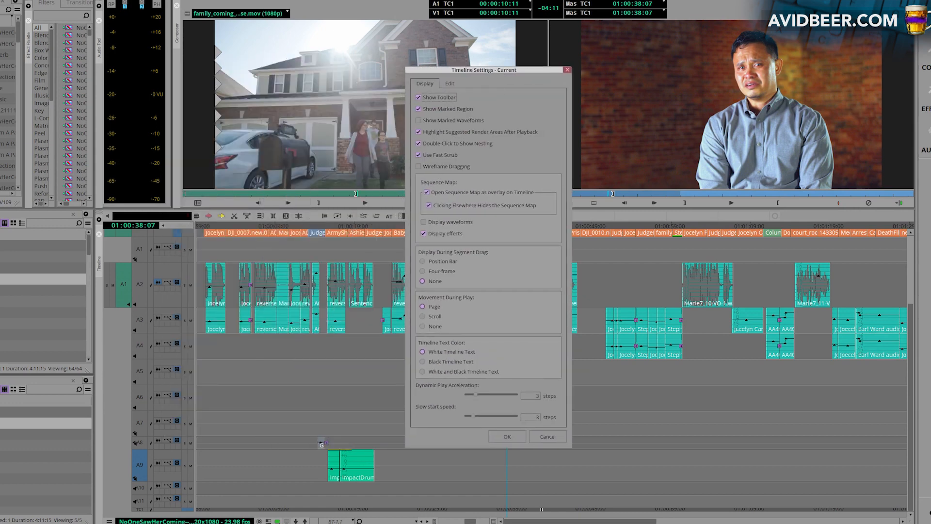
mouse_move(441, 147)
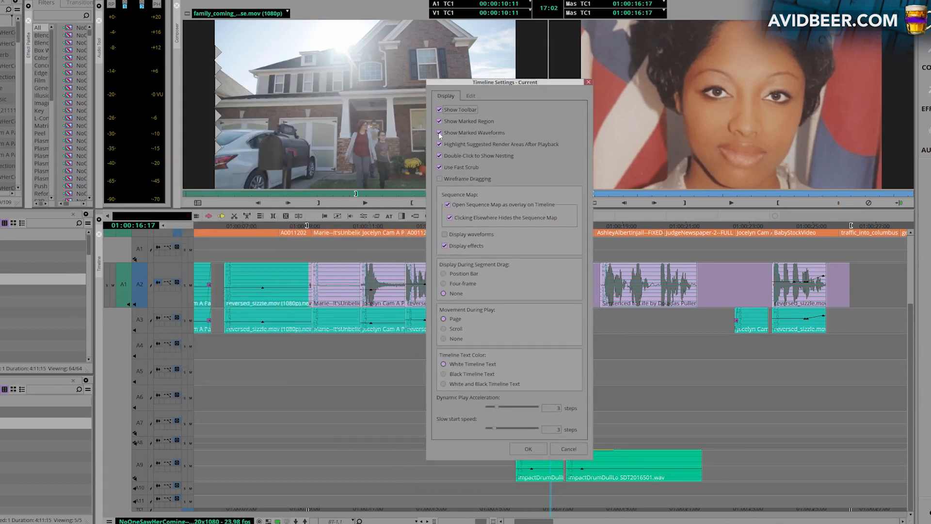
Enable Show Marked Waveforms in the Timeline Settings
click(528, 448)
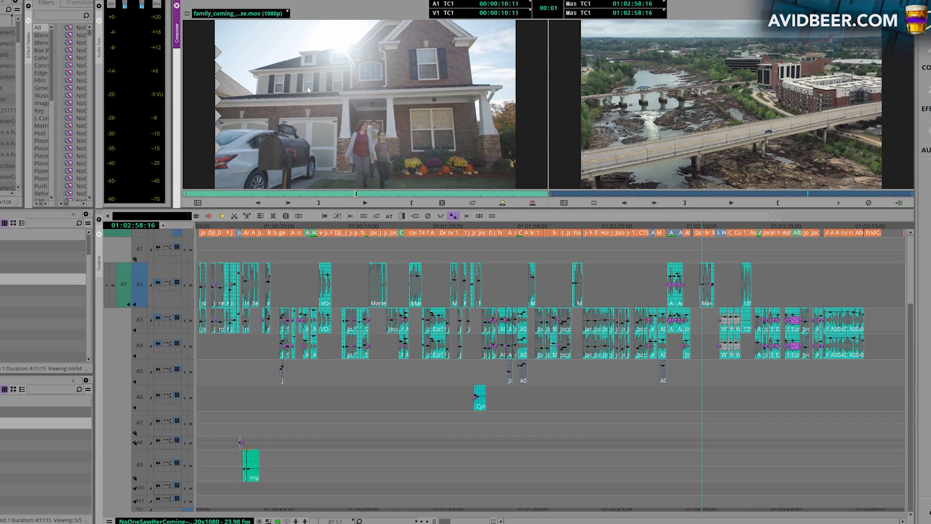
mouse_move(304, 130)
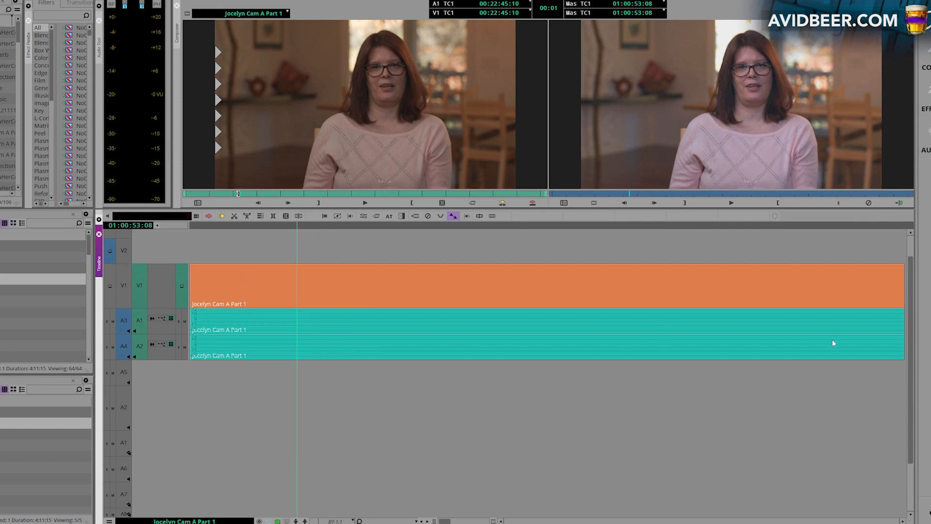
mouse_move(344, 123)
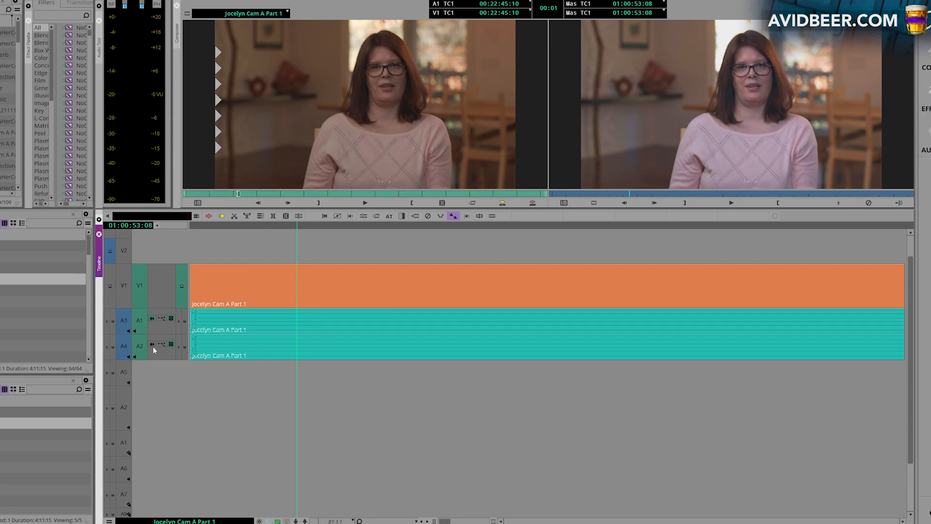
Show waveforms on the audio tracks of source clip Jocelyn Cam A Part 1
click(382, 343)
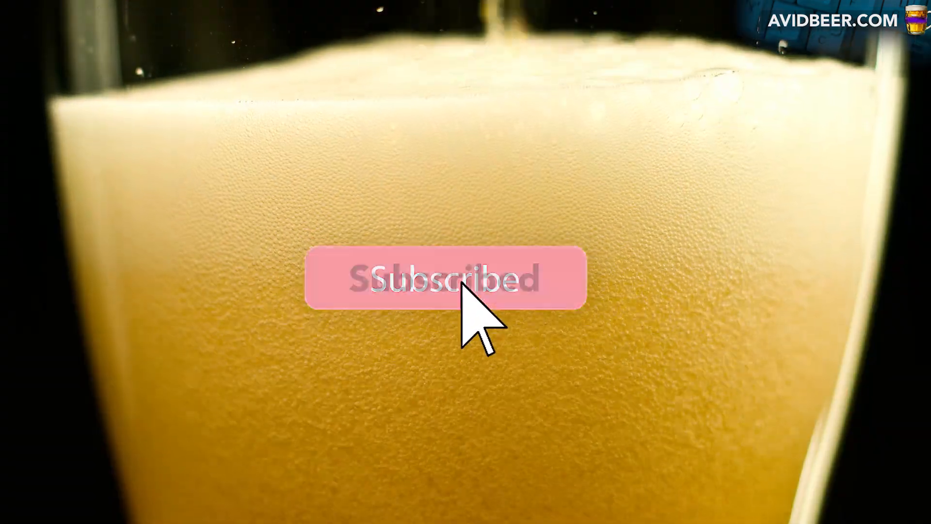
View the Samuel Adams Wicked Hazy IPA page in the browser, scrolling down and back up
click(445, 279)
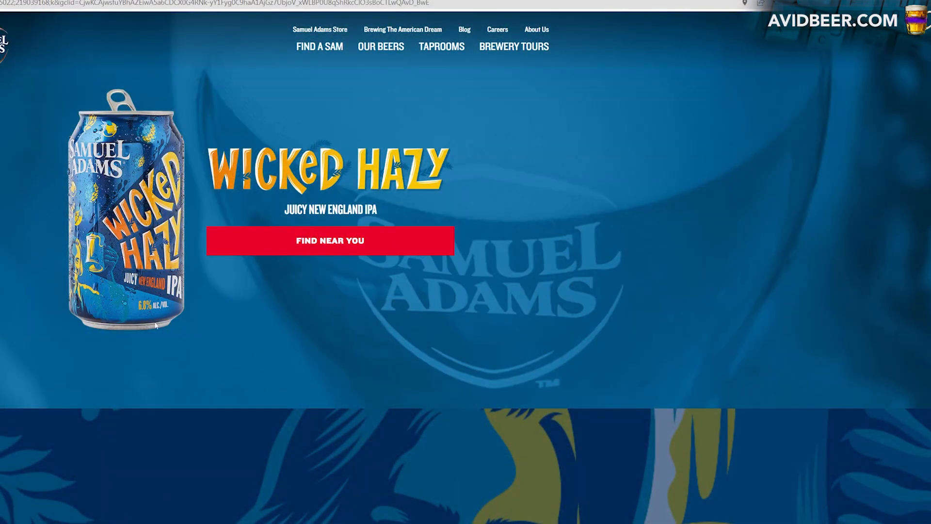
mouse_move(150, 314)
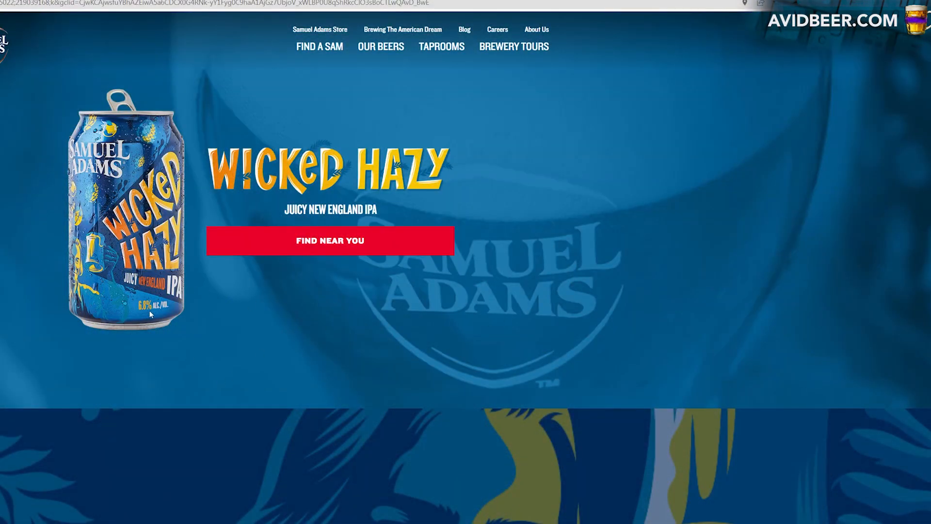
scroll(down, 3)
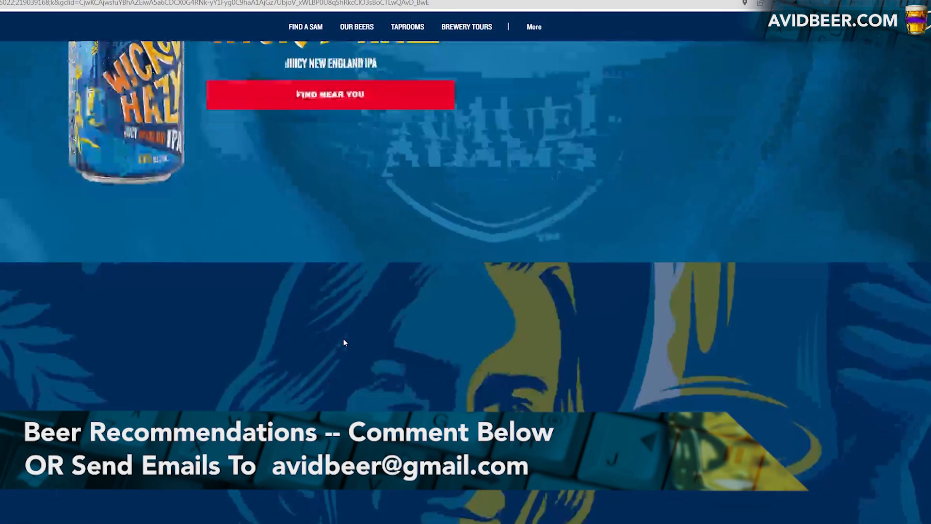
scroll(up, 3)
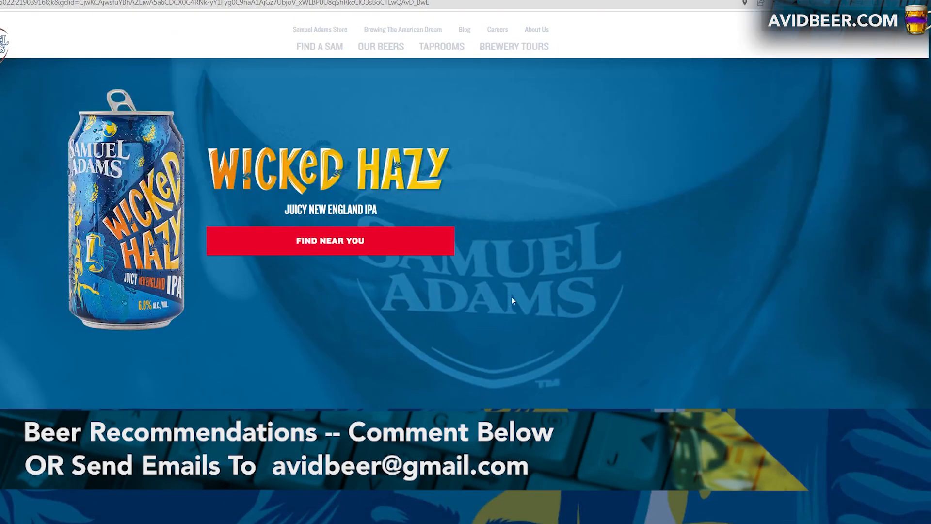